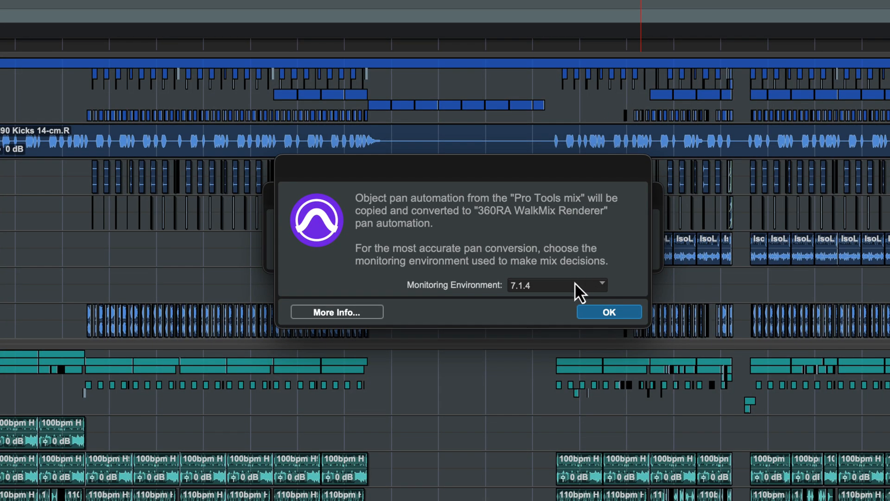
# Accept converting object pans to WalkMix automation at 7.1.4, then nudge the sound object in the 3D panner
pyautogui.click(608, 311)
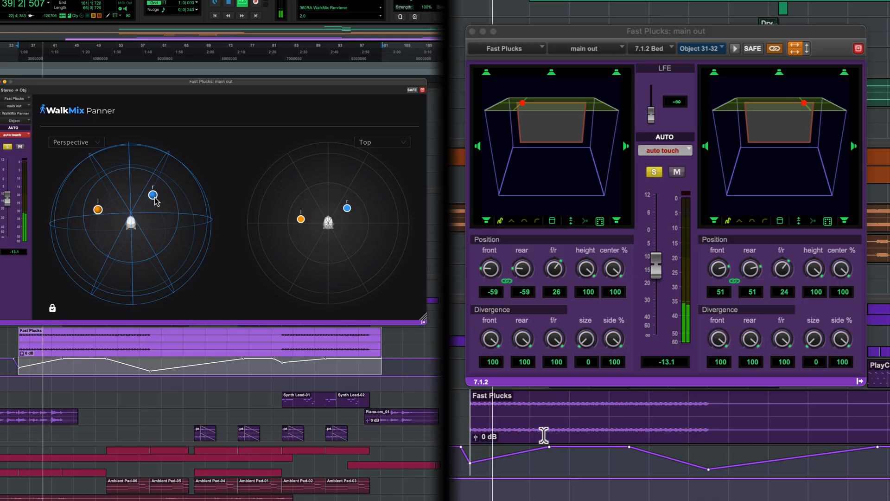
pyautogui.moveTo(153, 194); pyautogui.dragTo(169, 198)
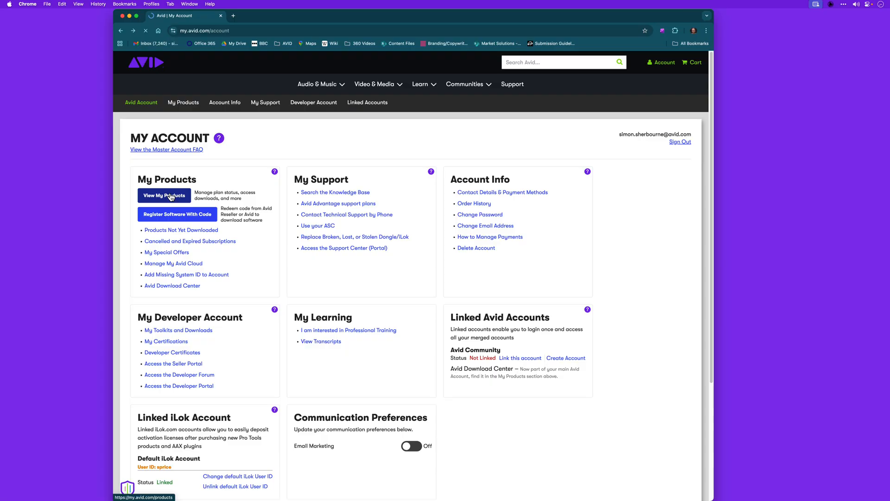
# Go to View My Products on the Avid account page to reach plugin downloads
pyautogui.click(164, 196)
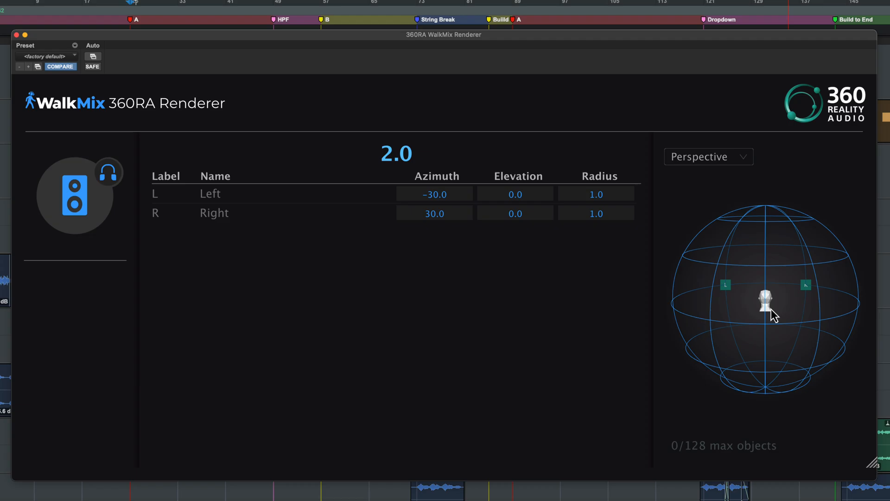
pyautogui.moveTo(775, 333)
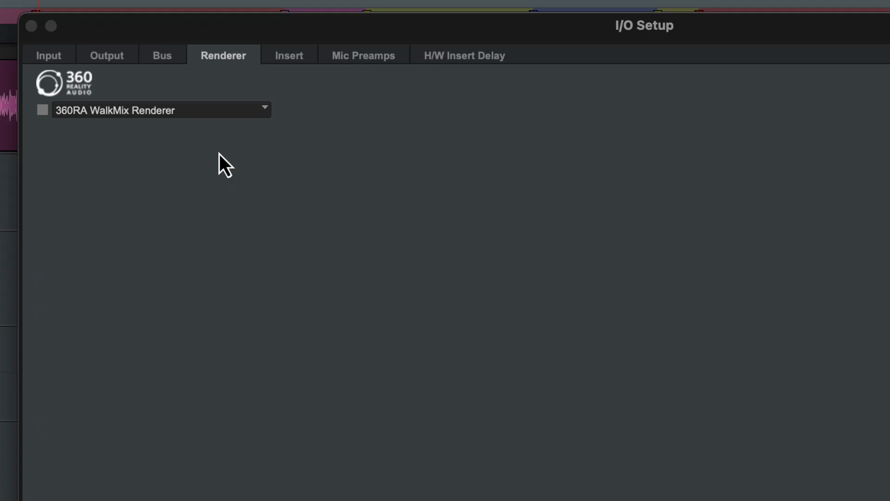
# Bring up the Setup options leading to the renderer configuration listing 360RA WalkMix Renderer
pyautogui.click(42, 109)
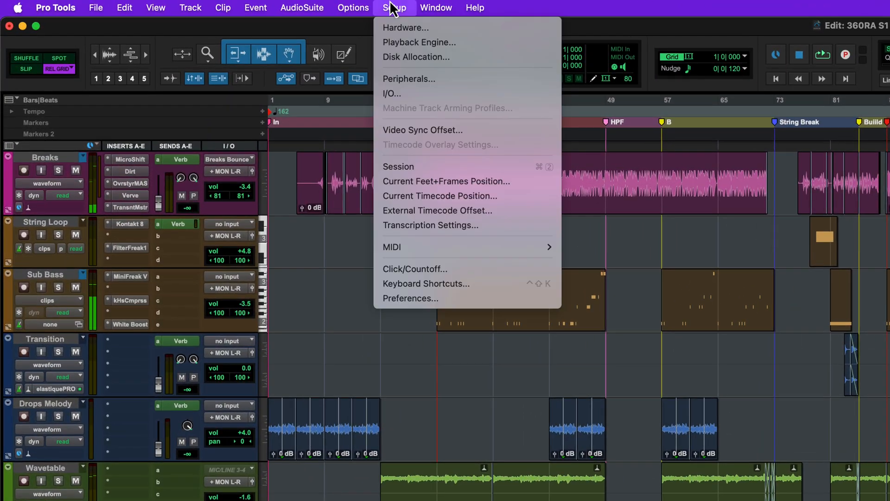
# In I/O Setup's Renderer section, choose 360RA WalkMix Renderer with Monitor Path Out 1-2 and confirm
pyautogui.click(391, 93)
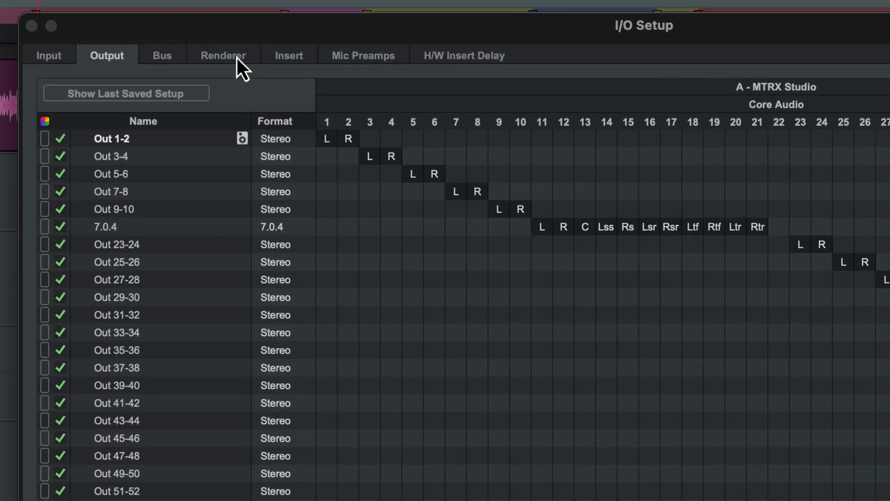
pyautogui.click(224, 54)
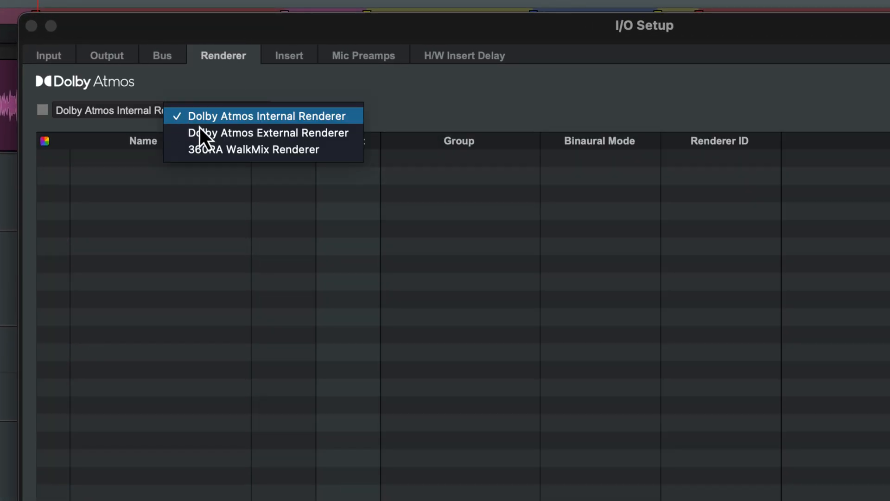
pyautogui.click(253, 149)
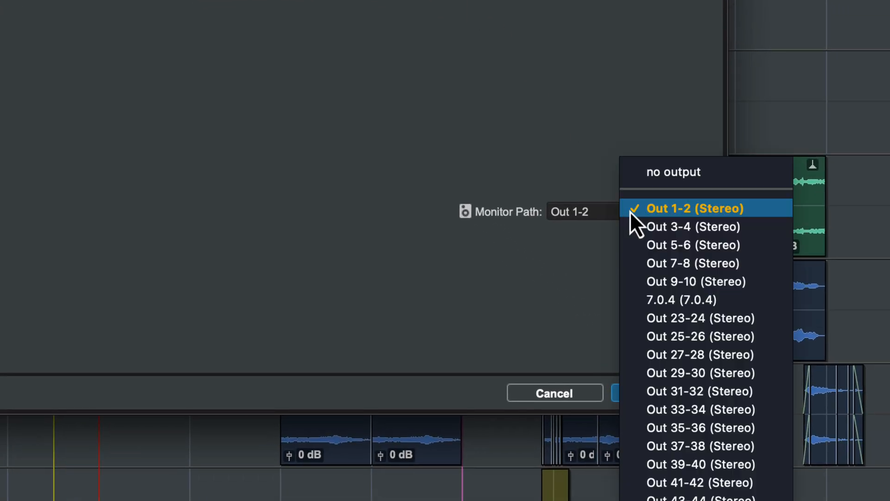
pyautogui.moveTo(722, 225)
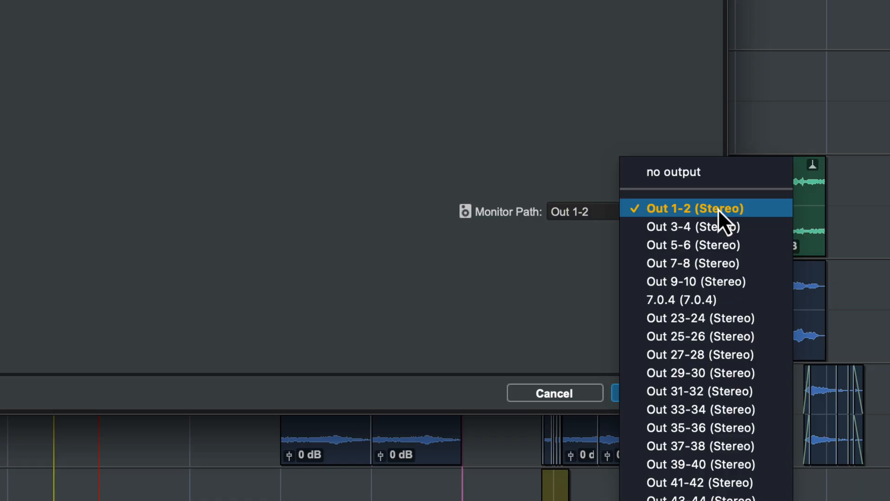
pyautogui.moveTo(704, 300)
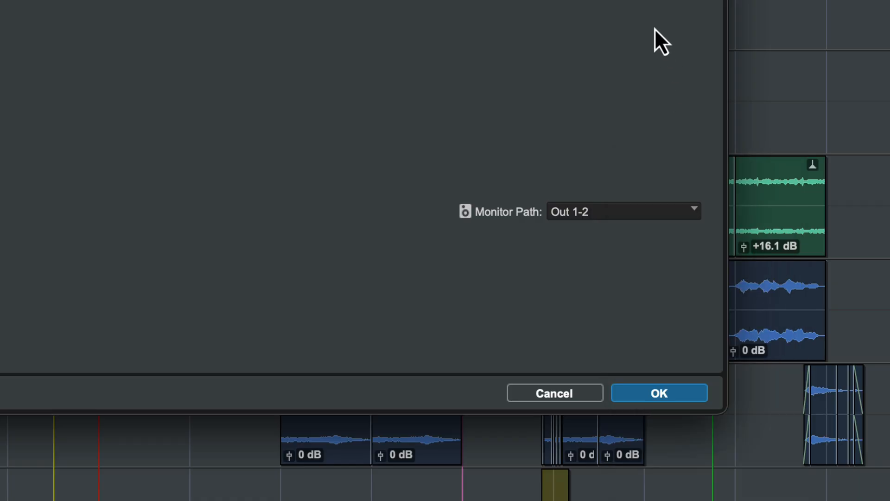
pyautogui.click(659, 393)
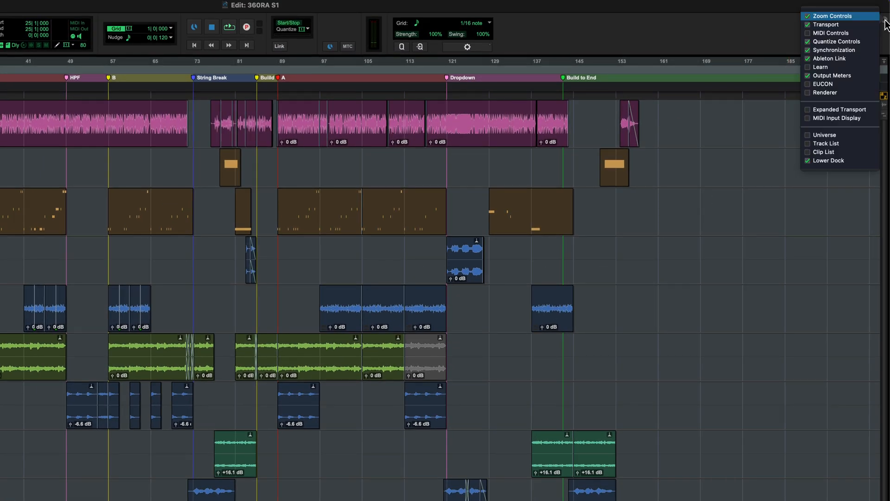
# Show the Renderer controls in the edit window toolbar and set its monitoring mode to Binaural
pyautogui.click(826, 92)
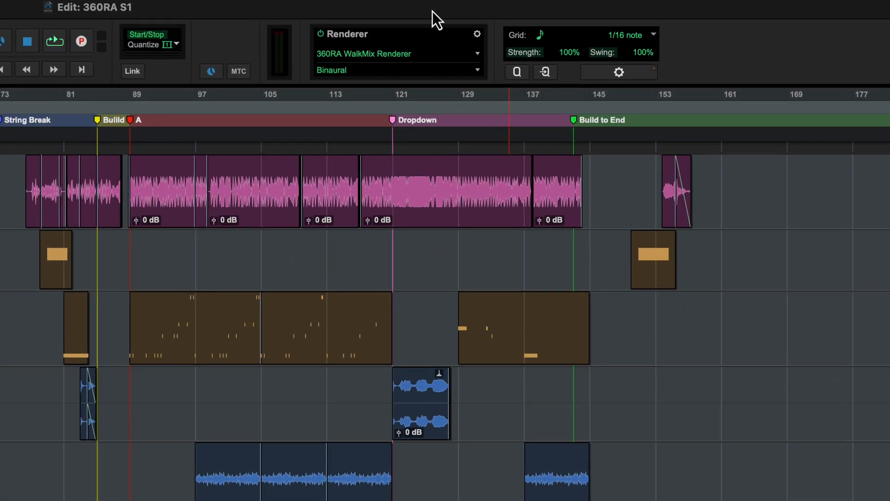
pyautogui.moveTo(327, 45)
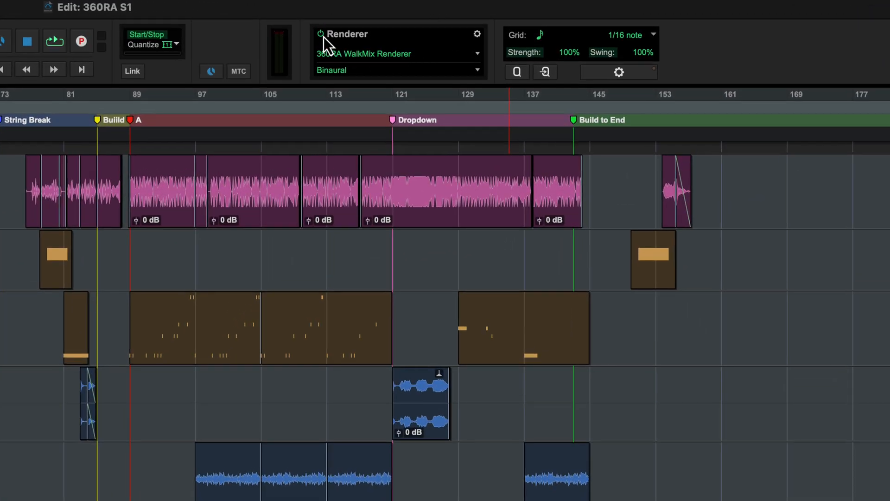
pyautogui.click(398, 53)
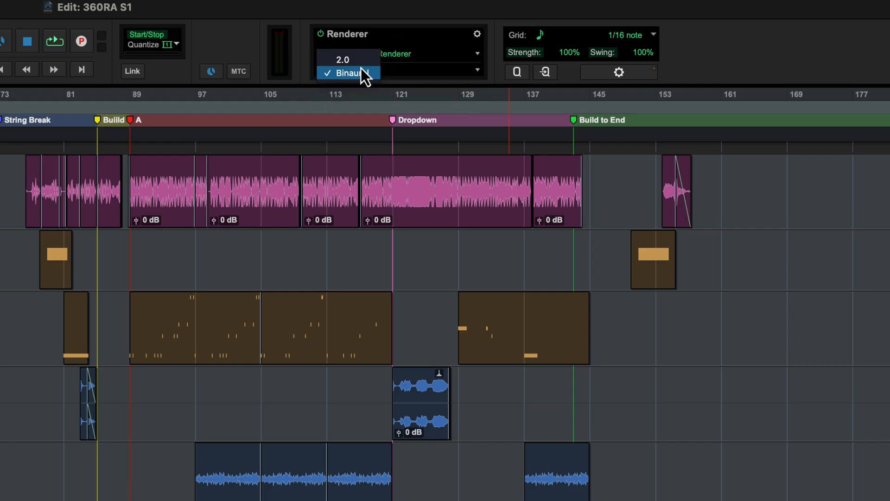
pyautogui.click(347, 72)
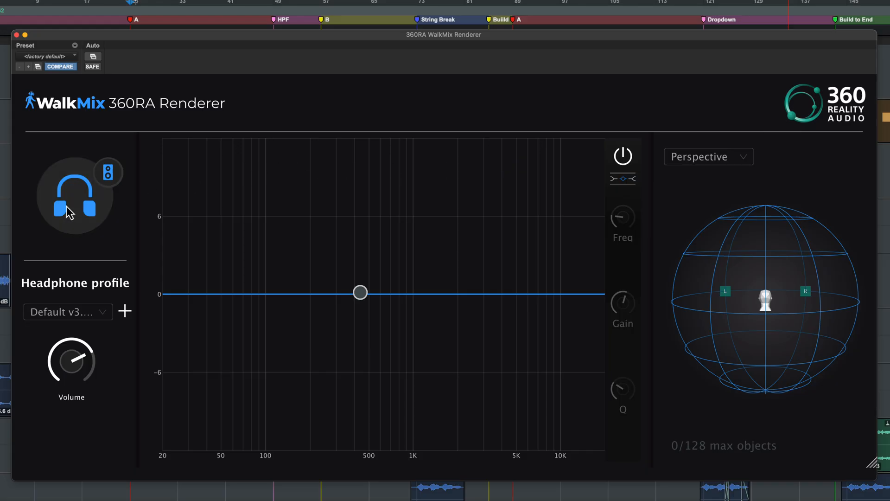
# Switch WalkMix Renderer monitoring to stereo speakers, then toggle the headphone EQ
pyautogui.click(107, 171)
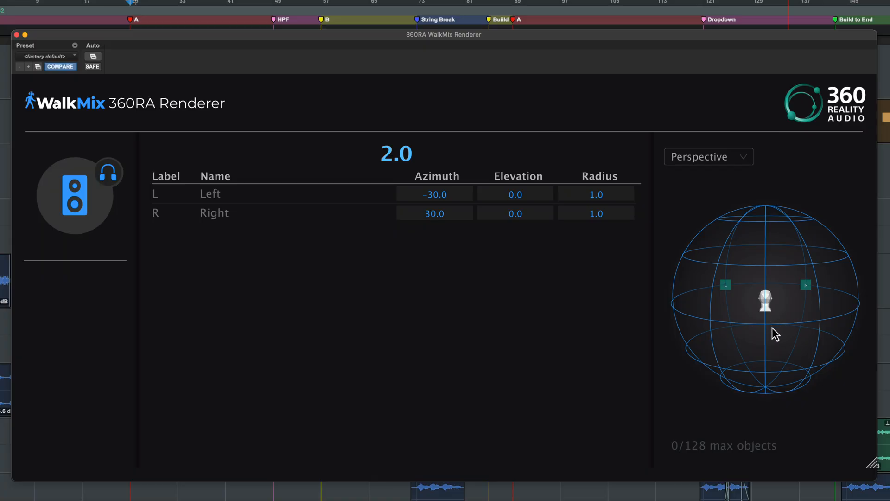
pyautogui.moveTo(161, 253)
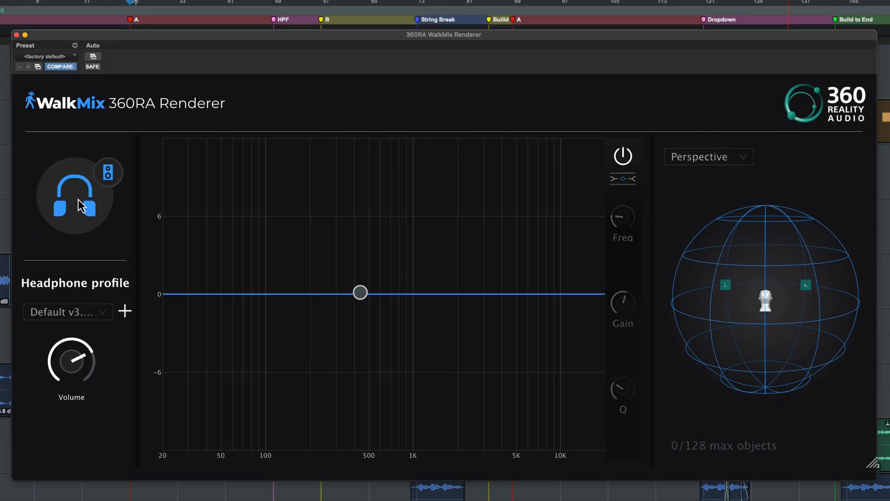
pyautogui.moveTo(360, 300)
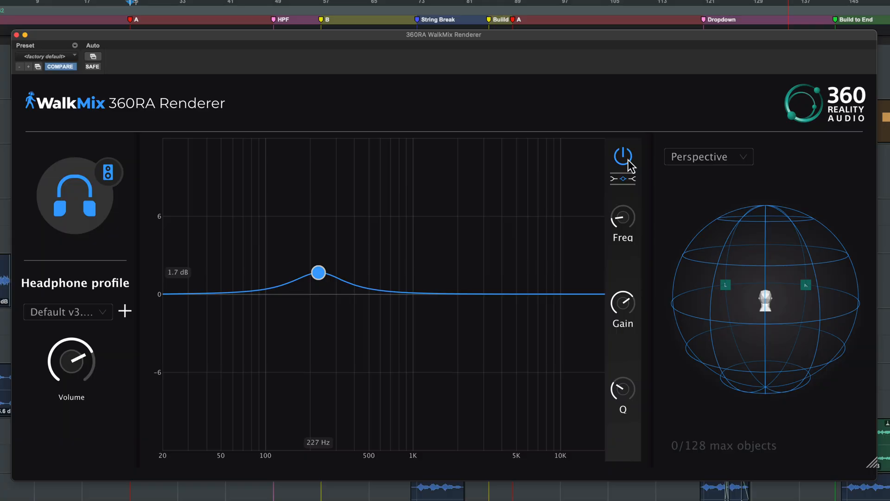
pyautogui.click(622, 155)
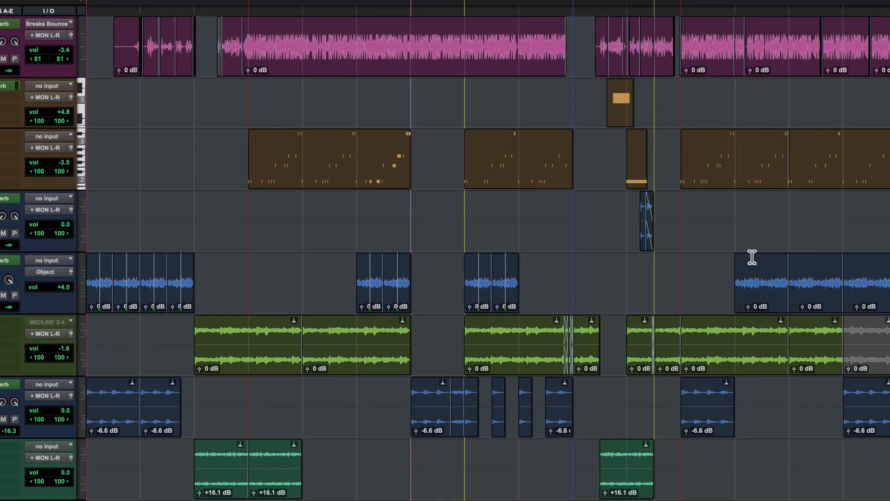
pyautogui.moveTo(67, 278)
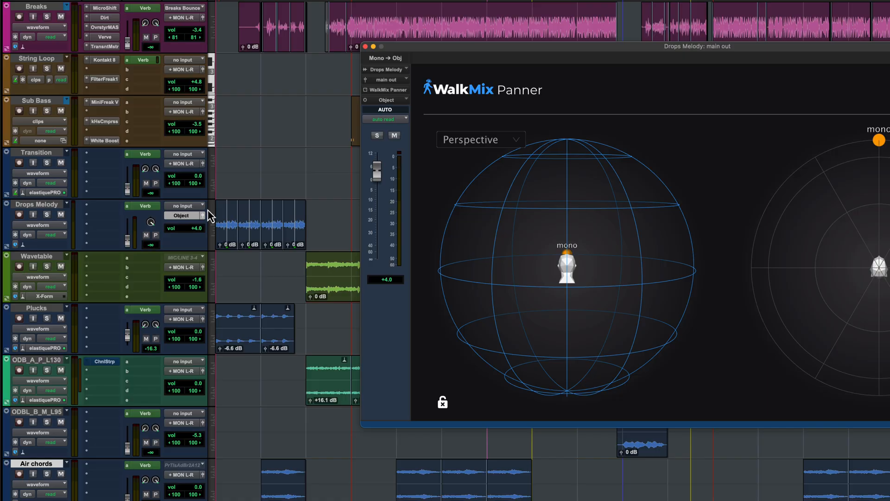
pyautogui.moveTo(187, 24)
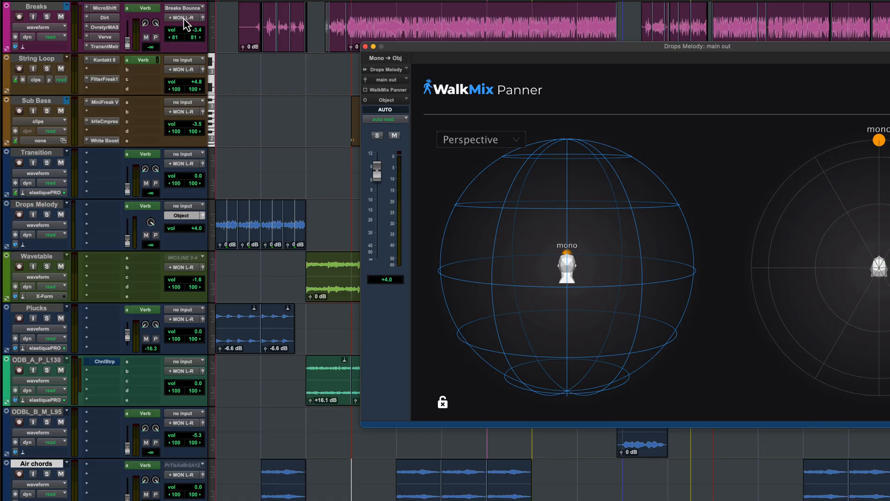
# Assign every track's main output to Object and confirm replacing the previous assignments
pyautogui.click(384, 101)
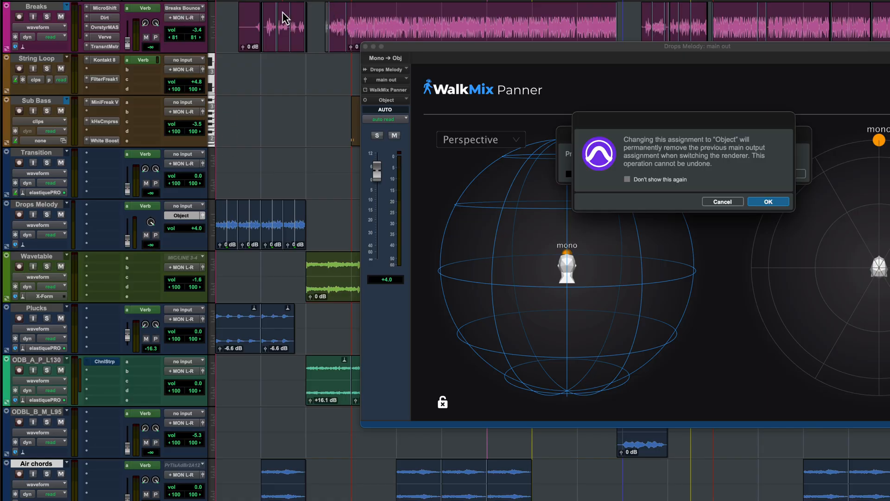
pyautogui.click(767, 201)
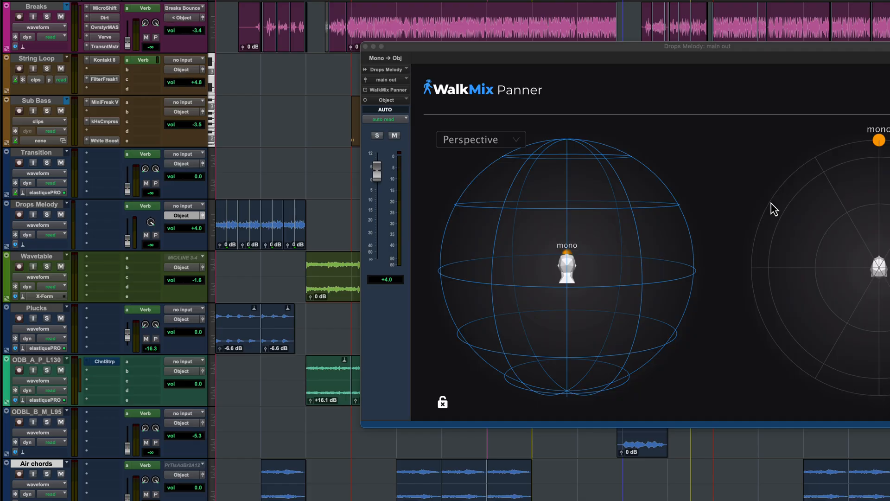
pyautogui.moveTo(760, 230)
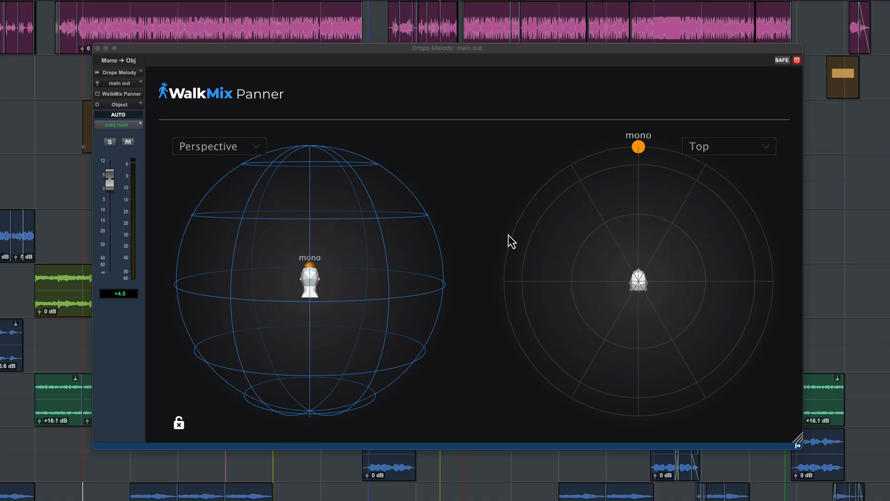
pyautogui.moveTo(502, 253)
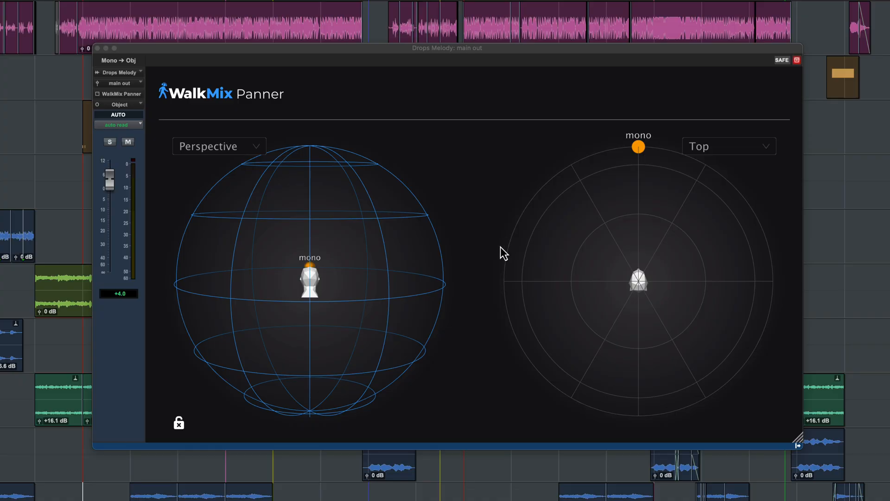
pyautogui.moveTo(241, 206)
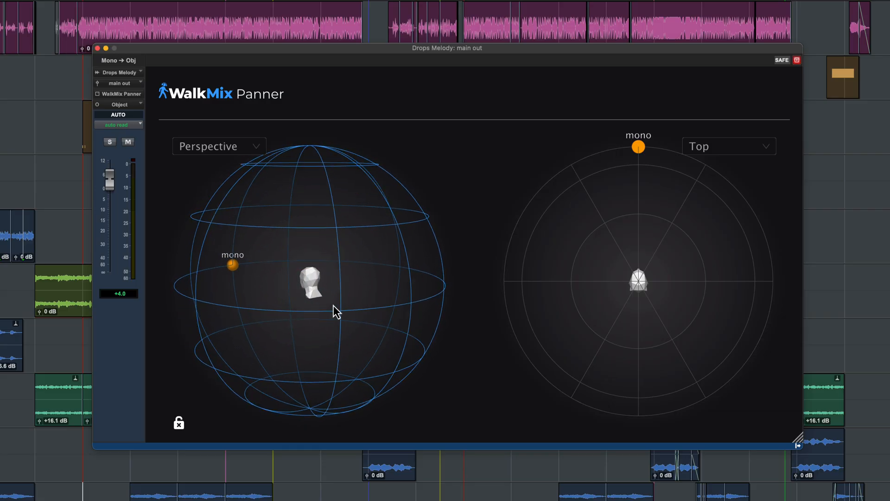
# Change the view of both WalkMix Panner displays to reposition the Drops Melody object
pyautogui.click(219, 146)
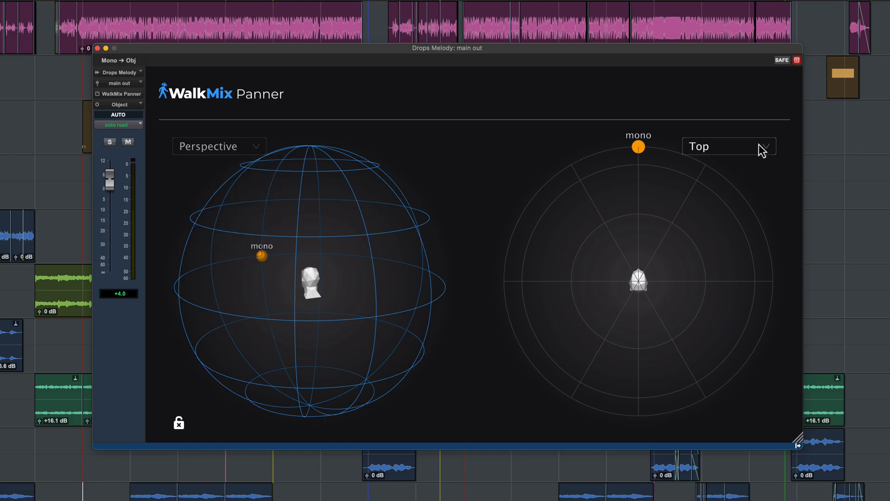
pyautogui.click(729, 146)
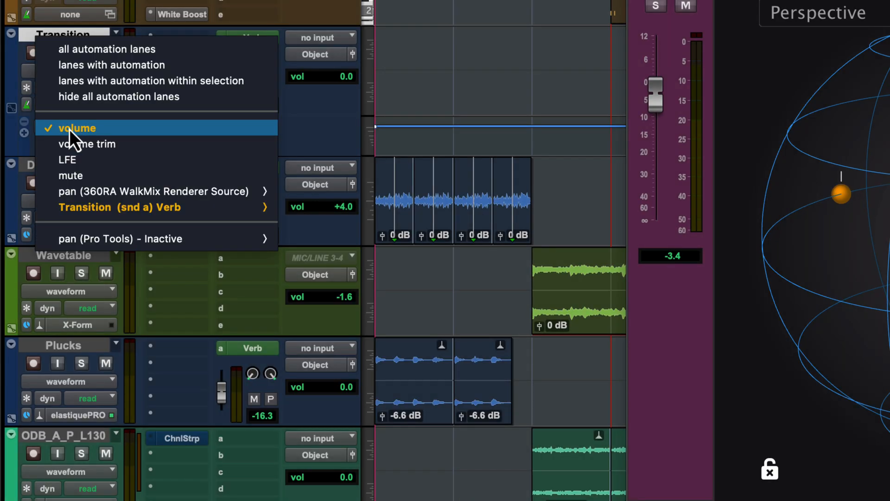
pyautogui.moveTo(153, 191)
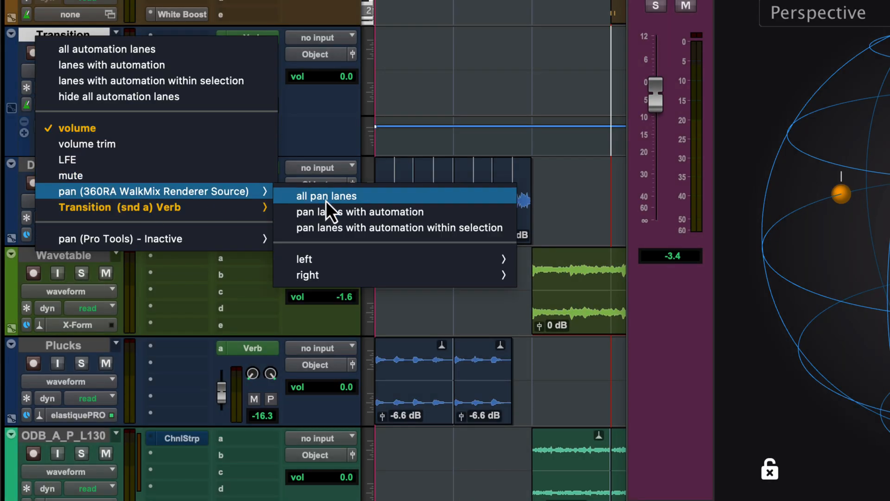
# Show all pan lanes for the Transition track's pan (360RA WalkMix Renderer Source)
pyautogui.click(326, 195)
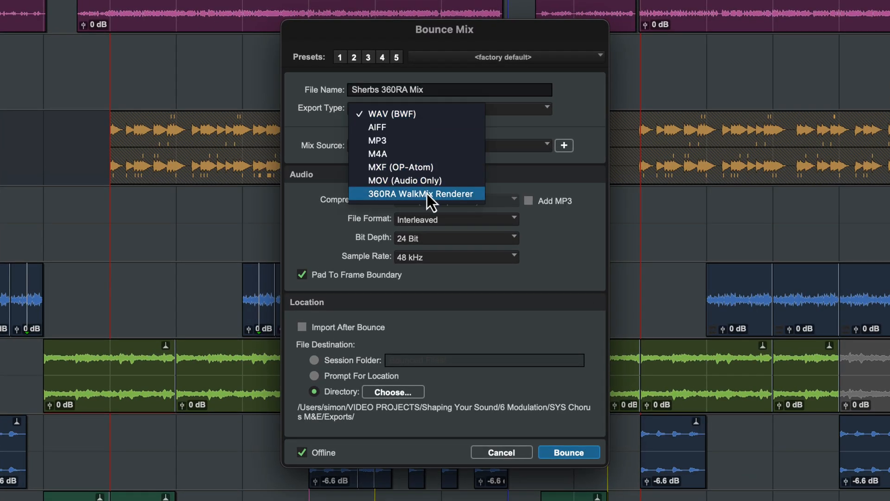
# Set the Bounce Mix export type for 'Sherbs 360RA Mix' to 360RA WalkMix Renderer
pyautogui.click(420, 194)
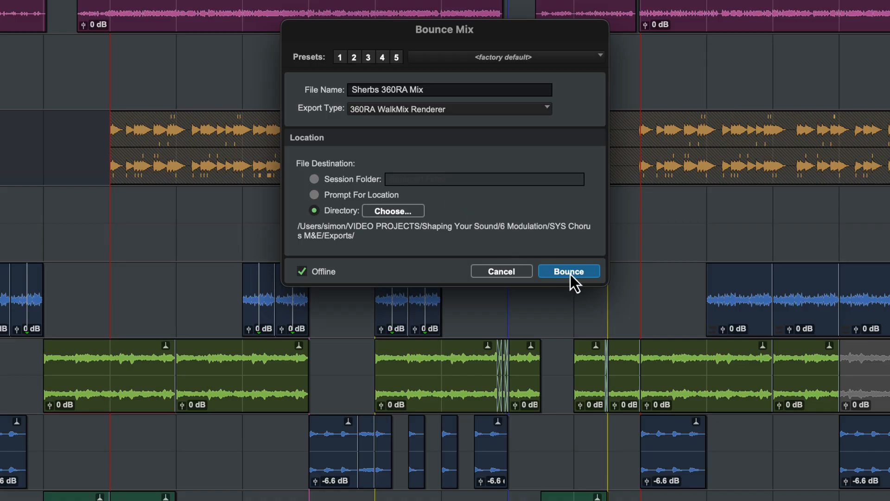
# Bounce as 'Sherbs 360RA Export' with MP4/MPEG-H and ADM added and Levels 0.5–3 included, then export
pyautogui.click(568, 271)
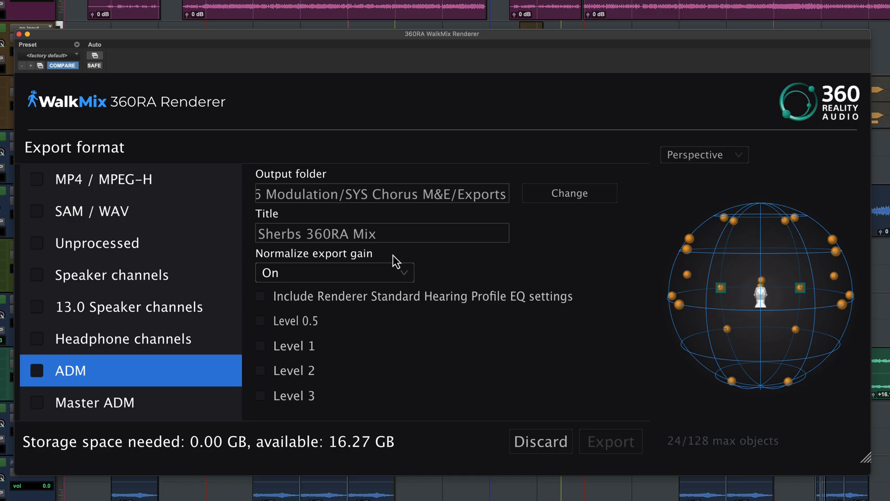
pyautogui.write('Export')
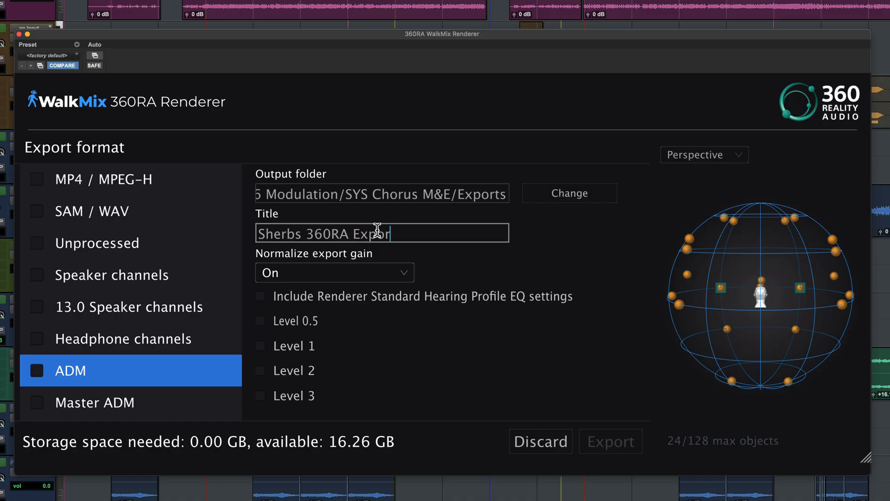
pyautogui.click(36, 179)
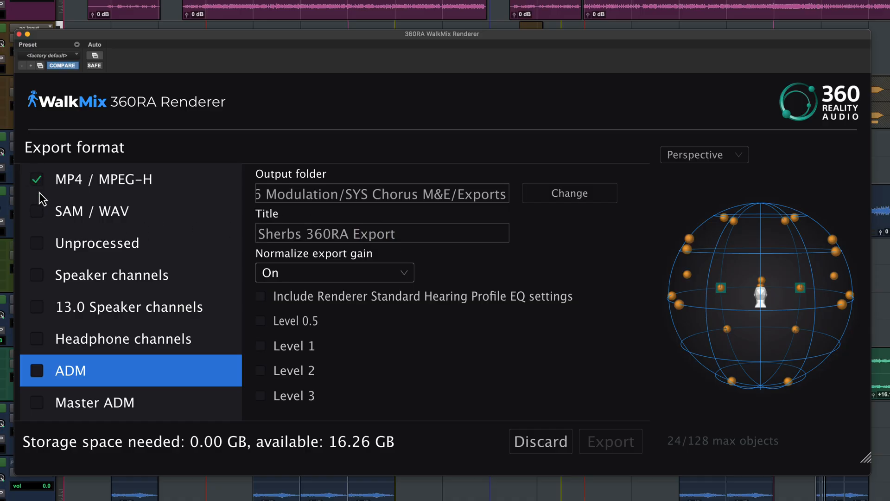
pyautogui.click(36, 370)
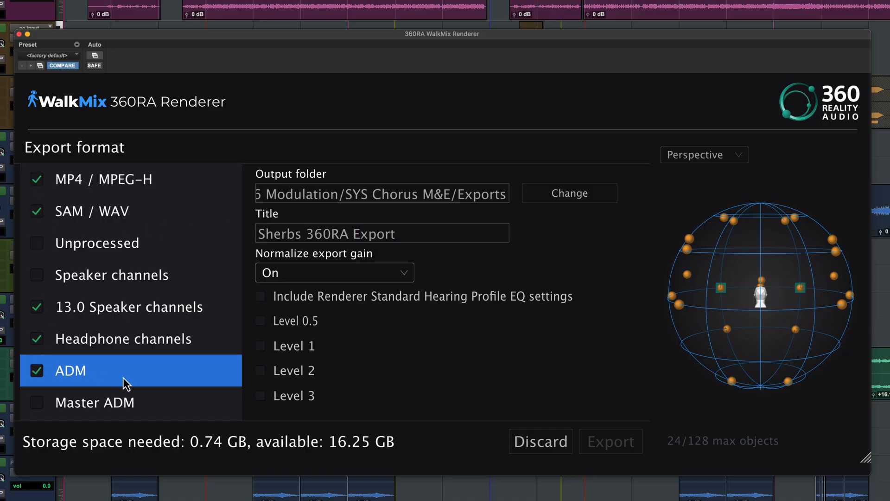
pyautogui.moveTo(294, 335)
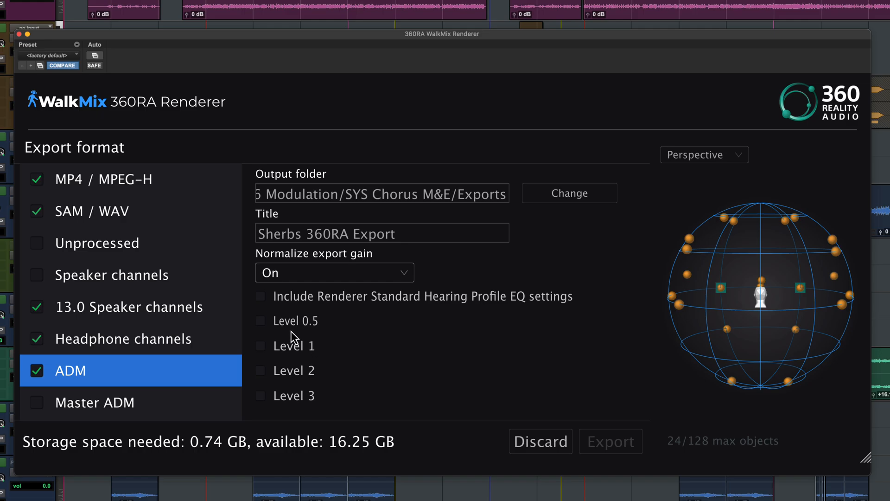
pyautogui.click(261, 320)
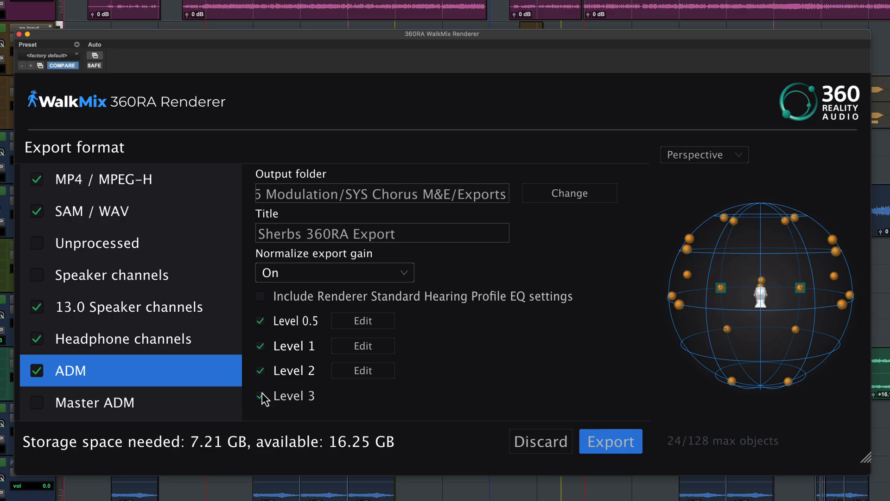
pyautogui.click(261, 396)
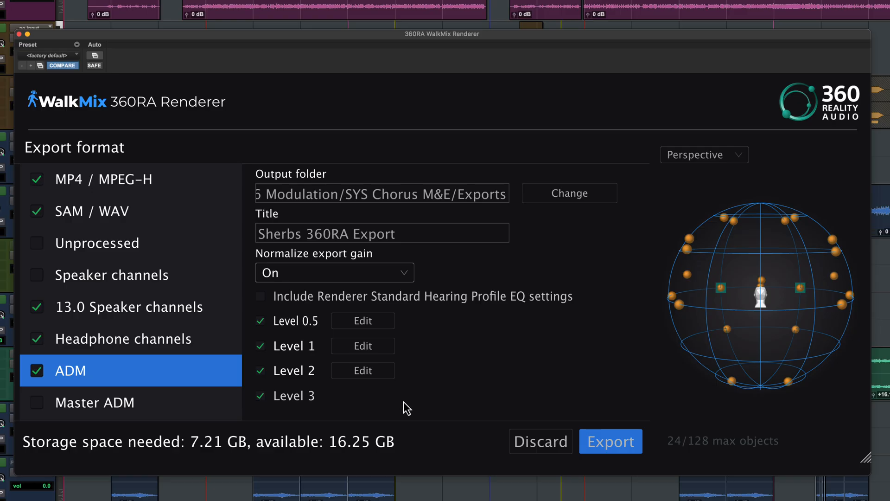
pyautogui.click(610, 441)
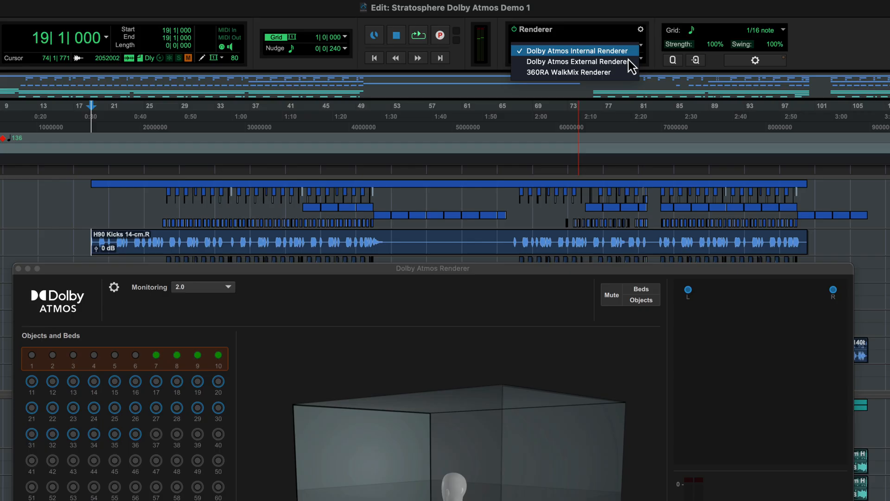
# Choose 360RA WalkMix Renderer, keep 7.1.4 monitoring and confirm object pan conversion
pyautogui.click(568, 73)
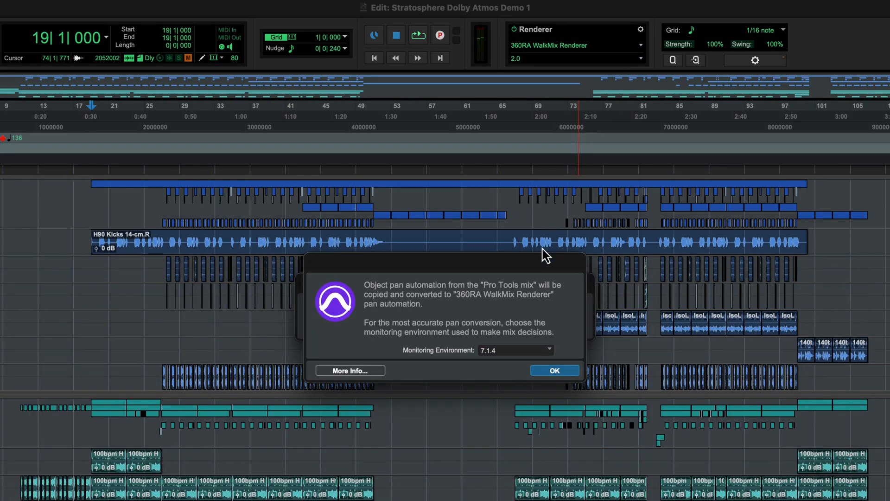
pyautogui.moveTo(532, 358)
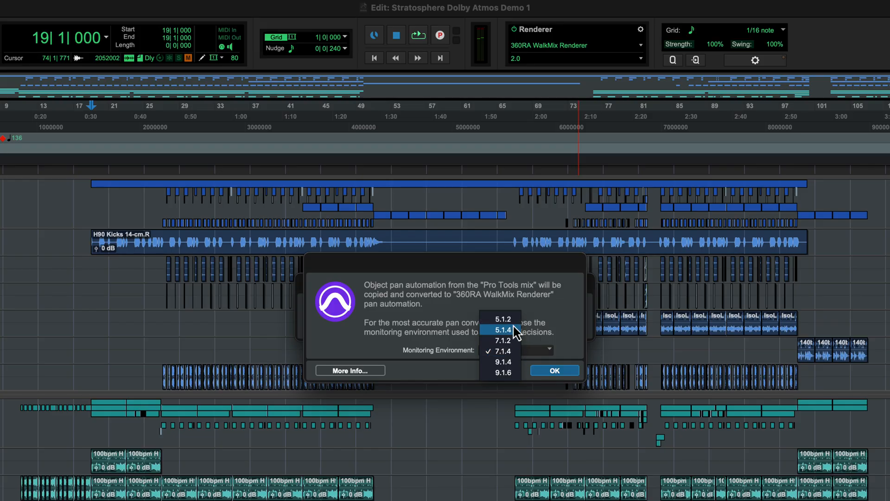
pyautogui.click(502, 351)
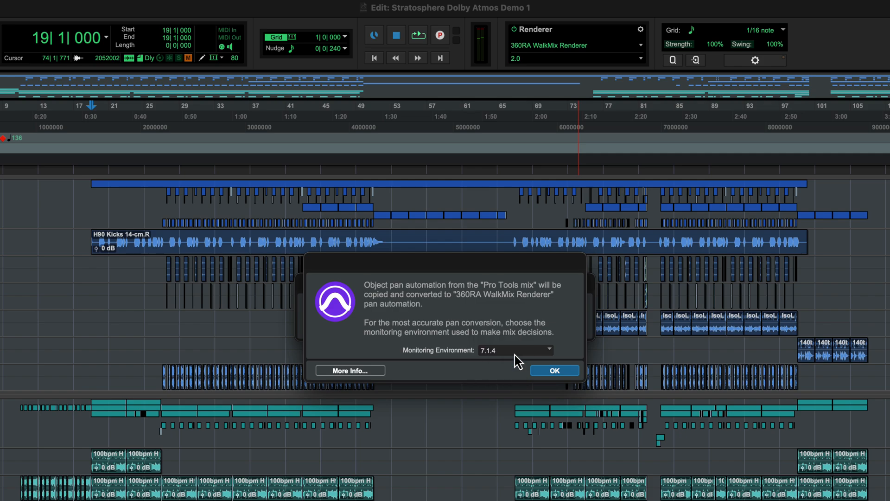
pyautogui.click(554, 370)
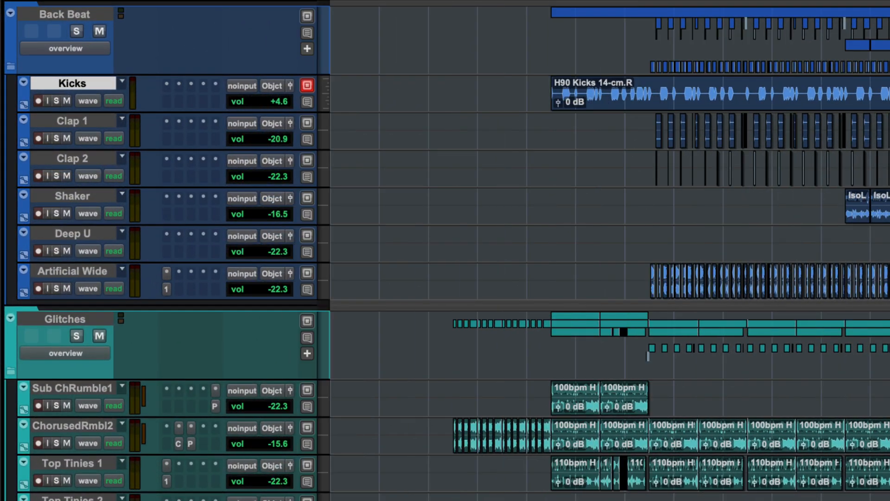
pyautogui.moveTo(593, 315)
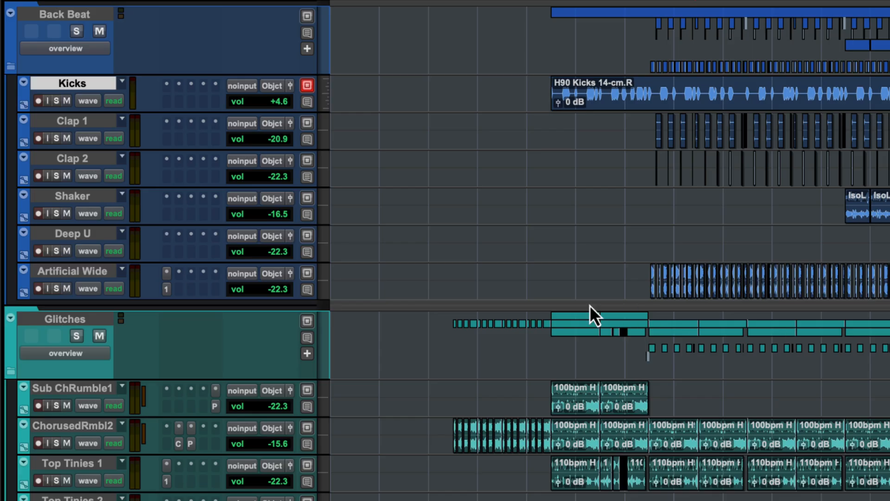
pyautogui.click(272, 86)
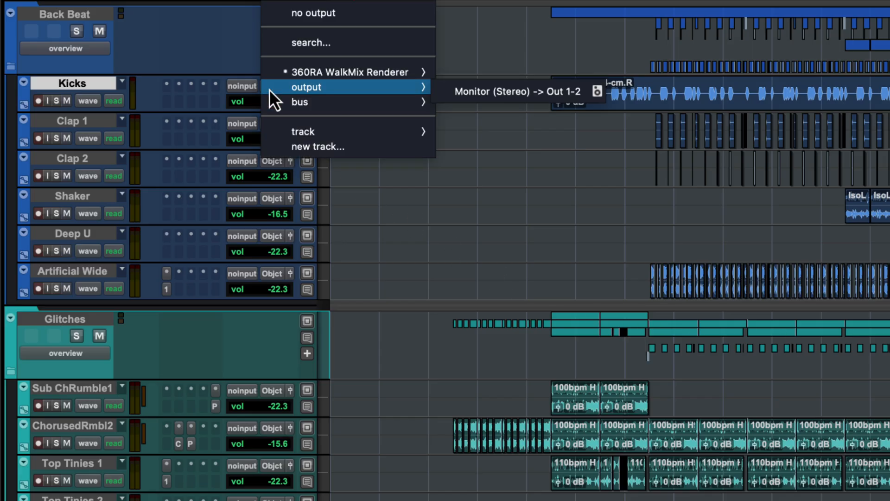
pyautogui.moveTo(353, 72)
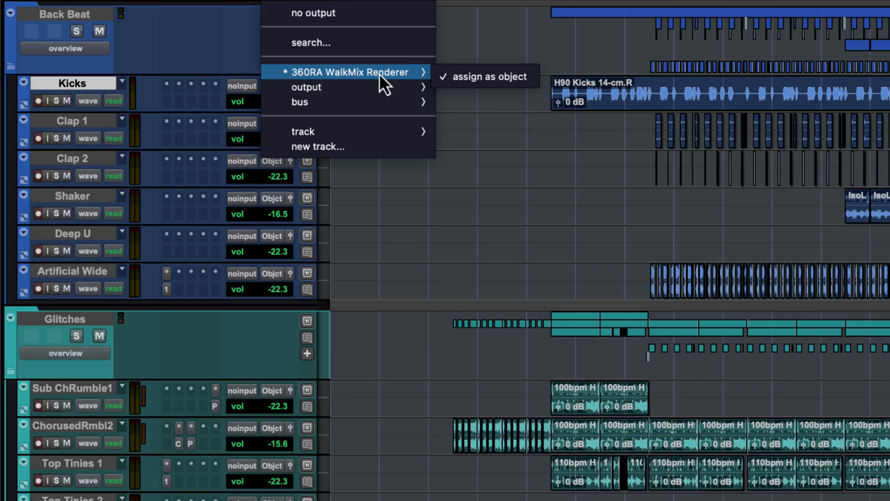
pyautogui.click(485, 76)
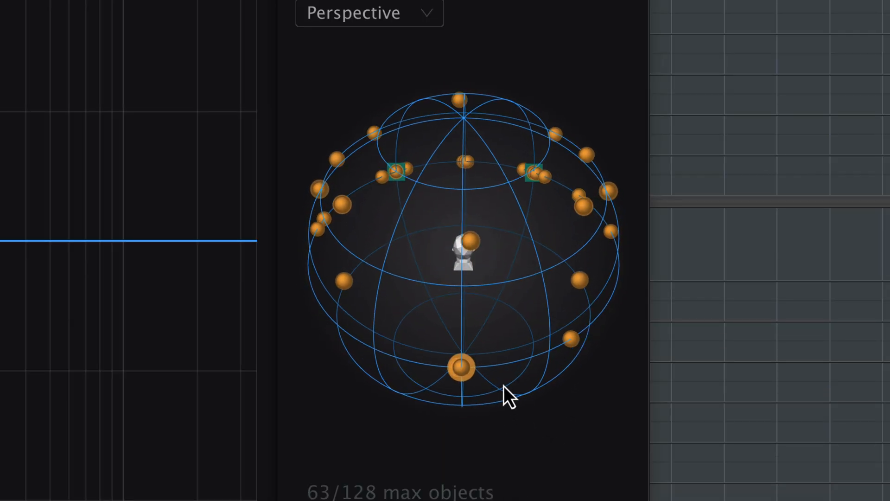
# Rotate the renderer's Perspective view to inspect the converted objects around the listener
pyautogui.moveTo(459, 369); pyautogui.dragTo(471, 353)
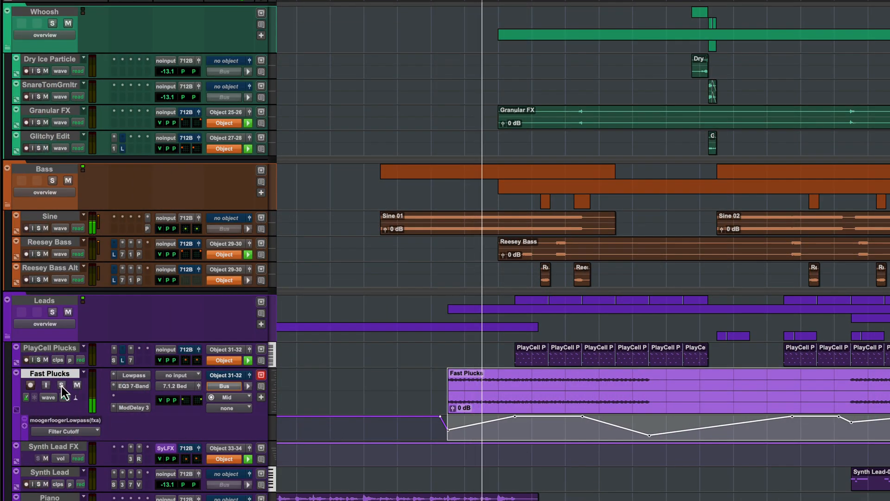
# Solo the Fast Plucks track and bring up its main-output WalkMix Panner
pyautogui.click(61, 384)
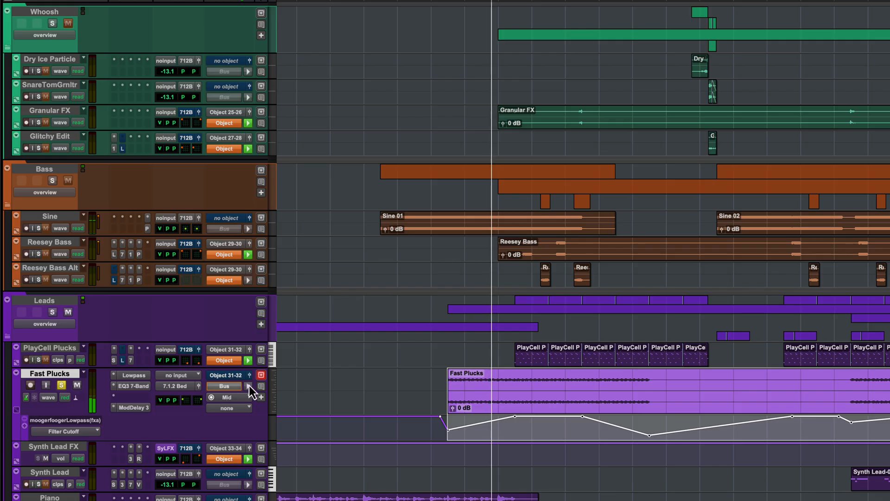
pyautogui.click(248, 386)
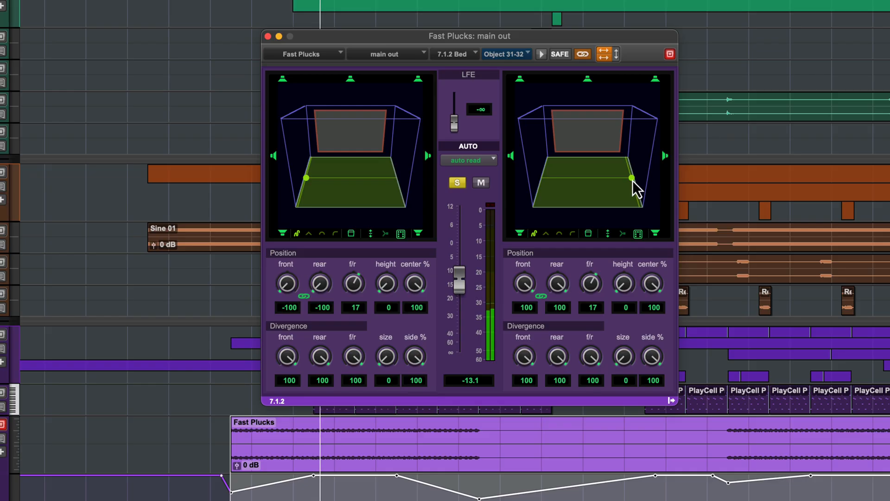
pyautogui.moveTo(633, 190)
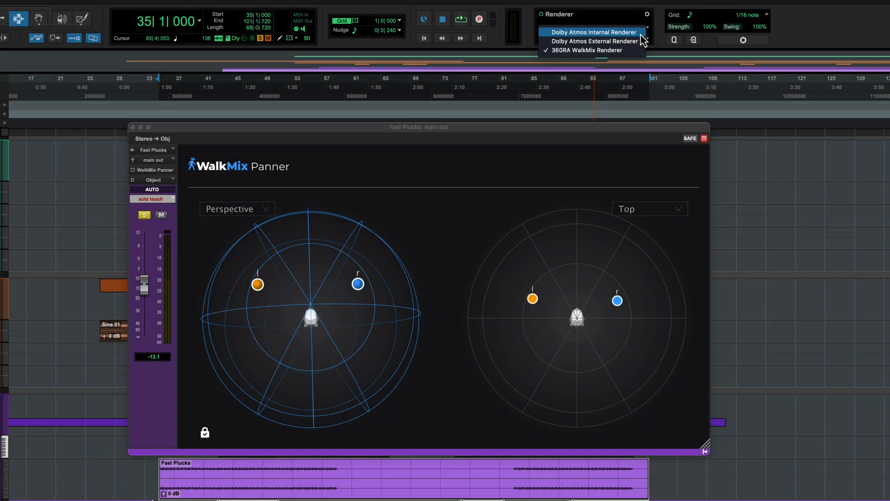
# Choose a Dolby Atmos renderer so Fast Plucks reverts to its 7.1.2 bed panner
pyautogui.click(593, 32)
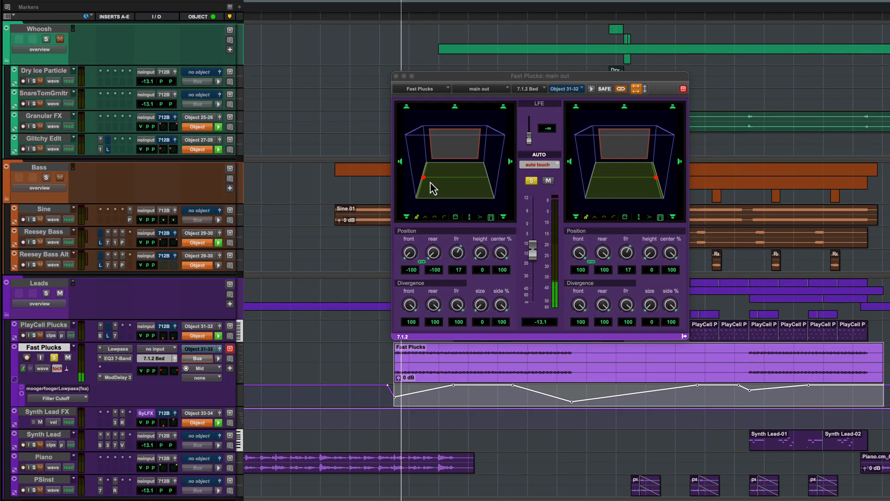
pyautogui.moveTo(465, 179)
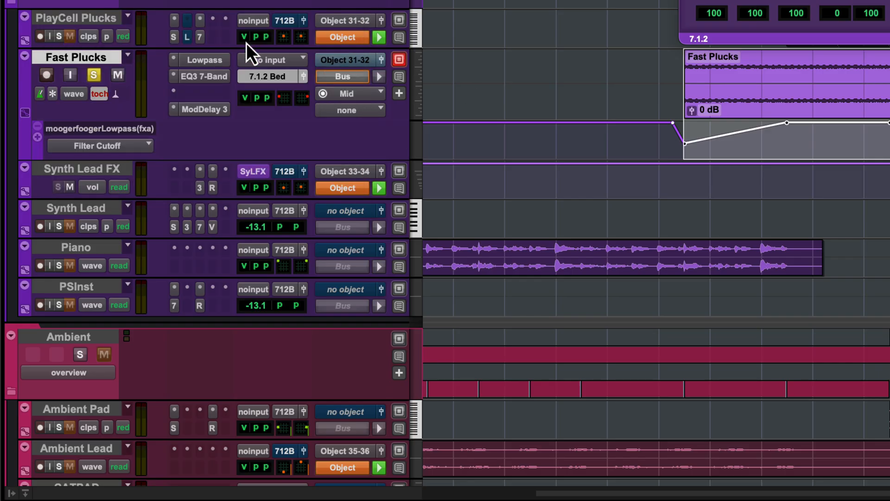
# Bring up Fast Plucks track options for Global Renderer Management pan-data conversion
pyautogui.rightClick(77, 16)
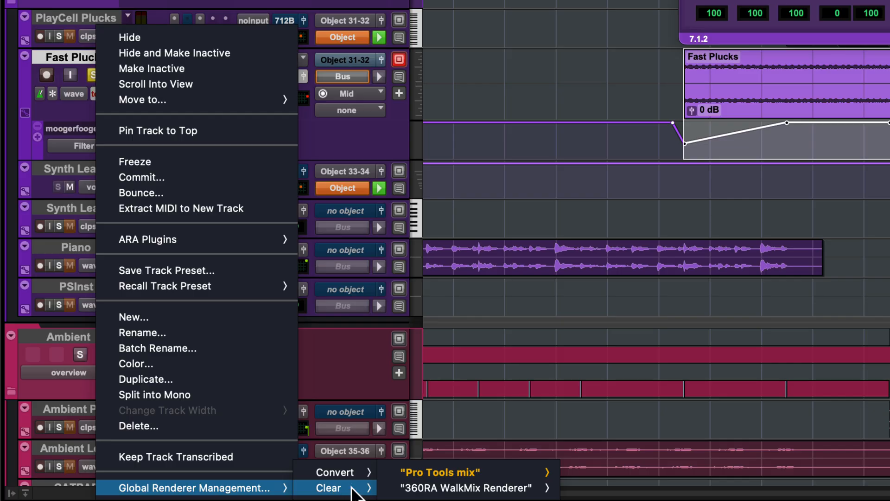
pyautogui.moveTo(335, 472)
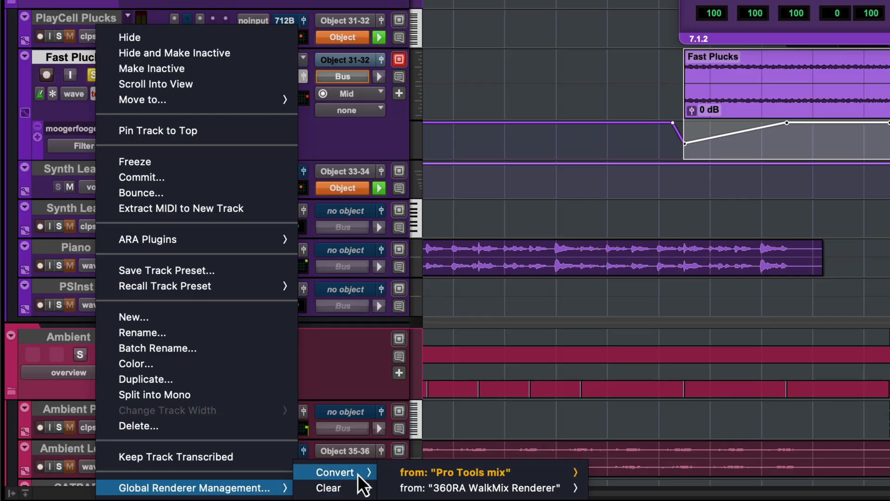
pyautogui.moveTo(479, 487)
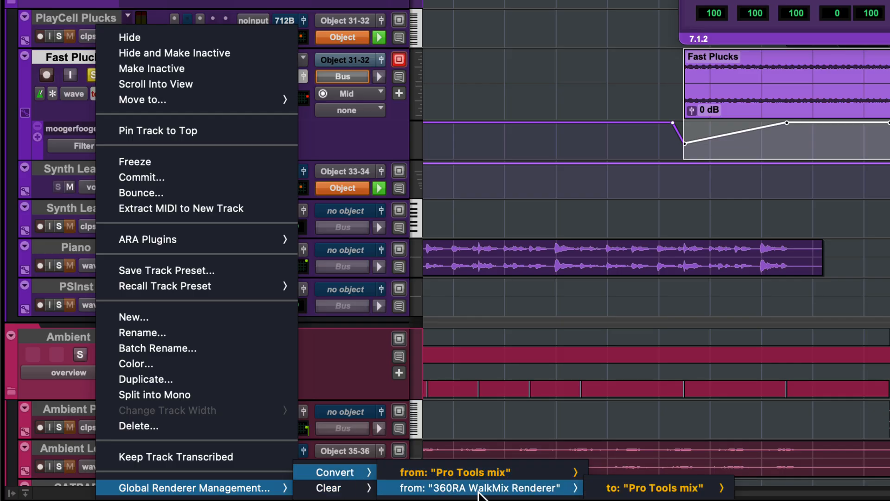